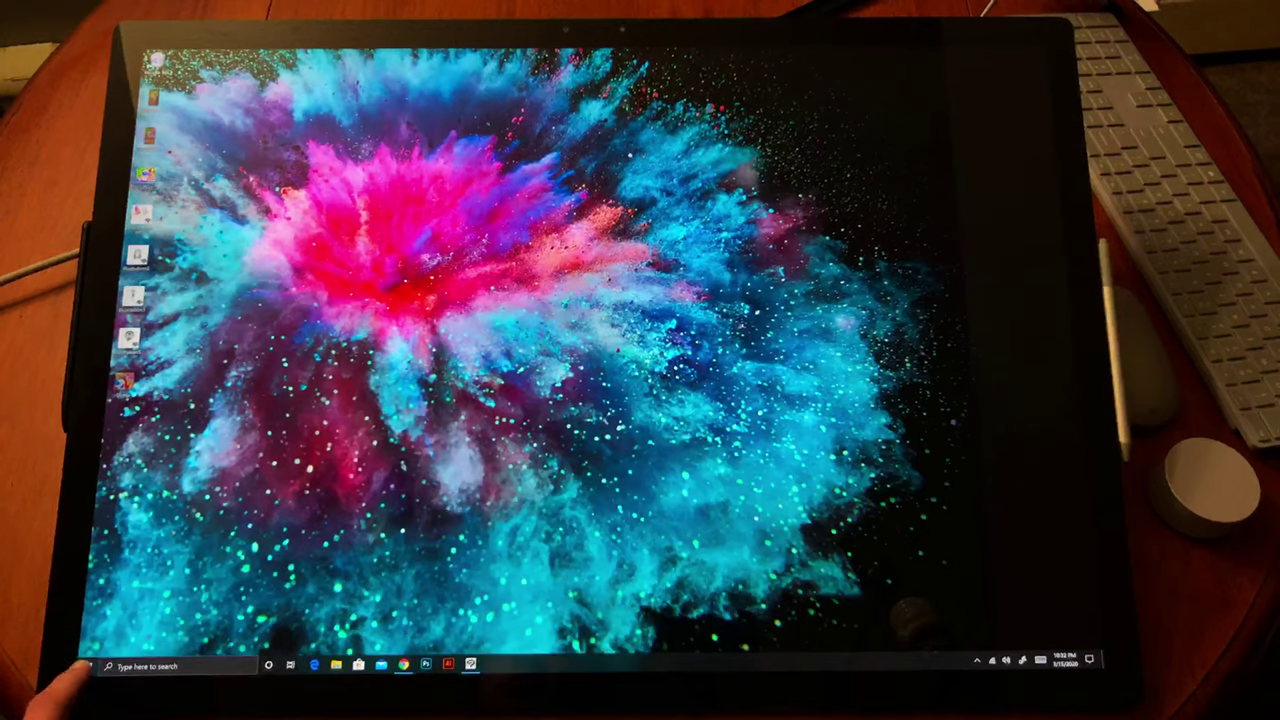
Step: Write a short post about the fluid, accurate multitouch typing in the compose box
click(488, 666)
text(This is a fluid multitouch experience. Typing is very accurate and feels natural to do with the on screen keyboard. I really dig this a lot.)
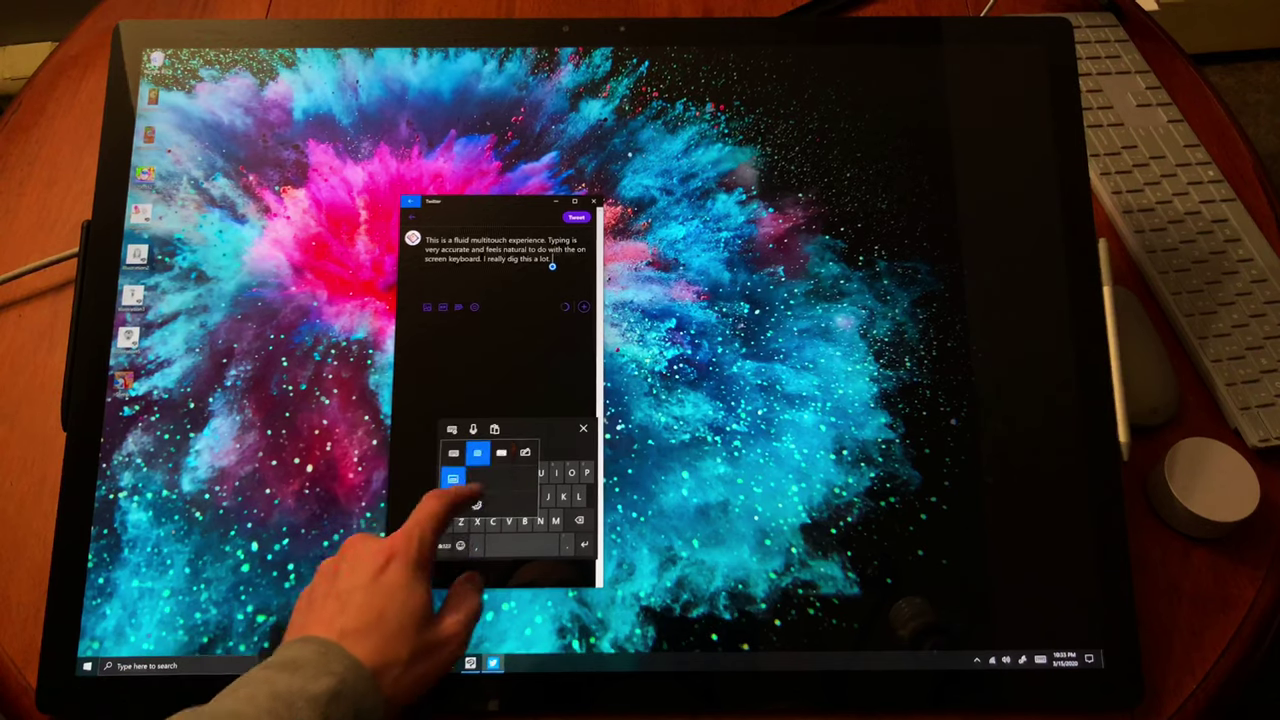
Step: Dismiss the compose window and touch keyboard, returning to a clear desktop
click(472, 450)
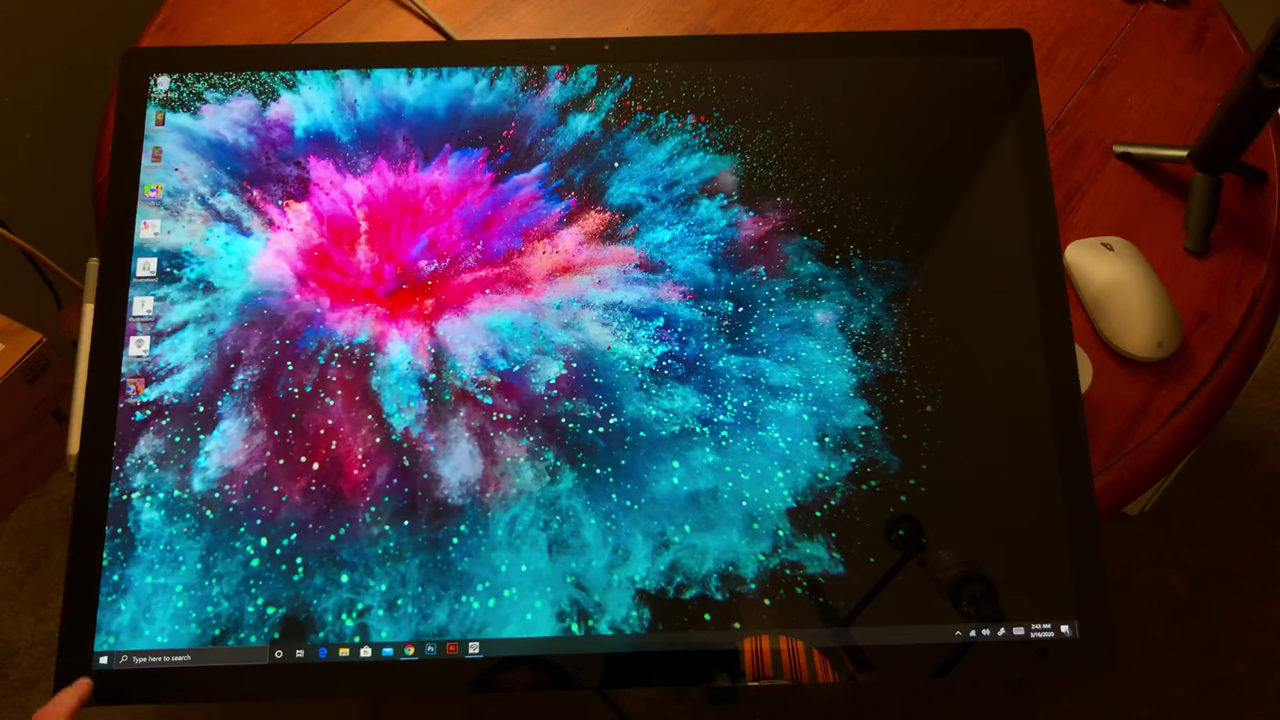
Step: Launch the Surface app to see pen pressure settings, then show its About page
click(100, 660)
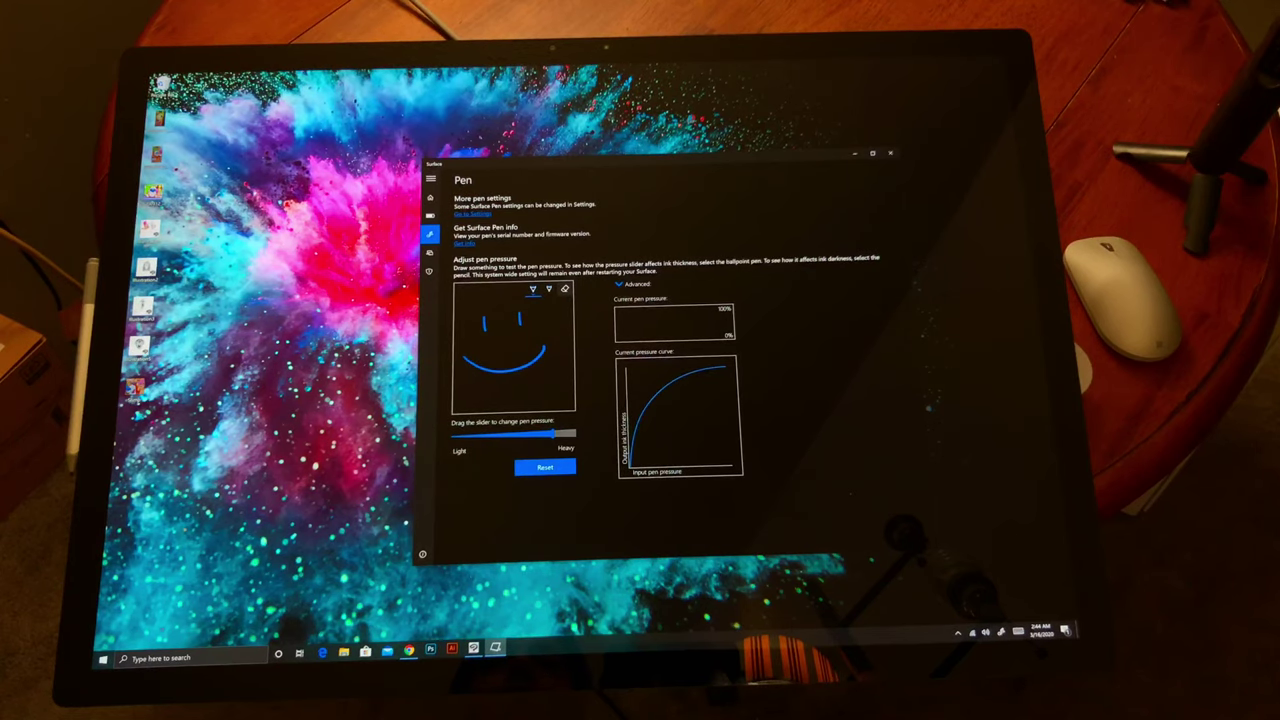
click(430, 278)
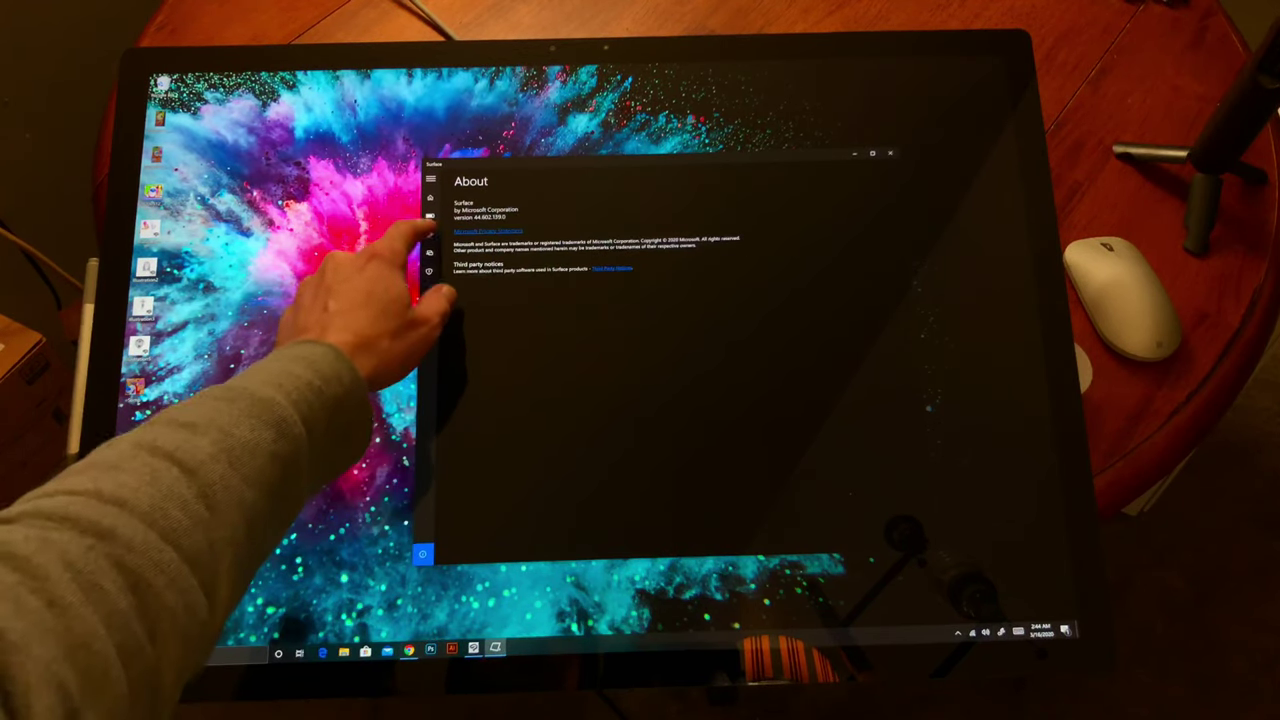